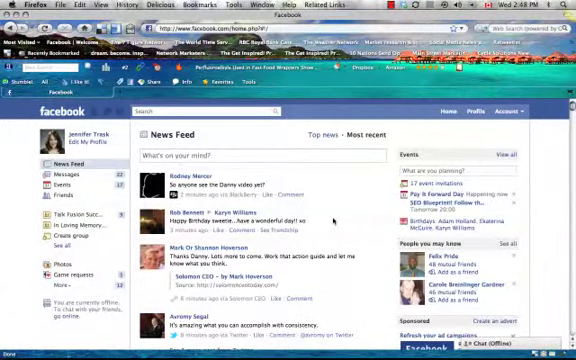
mouse_move(336, 216)
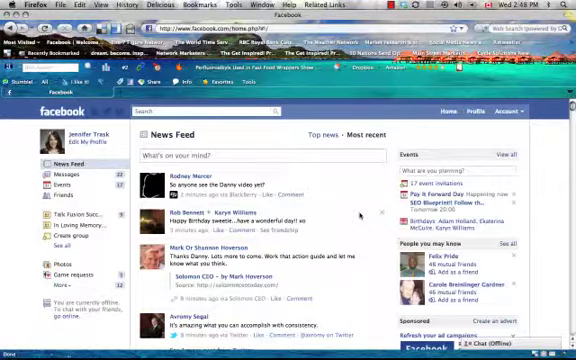
Step: Scroll down the News Feed past page promotions into older friend posts, looking for the horoscope app
scroll("down", 3)
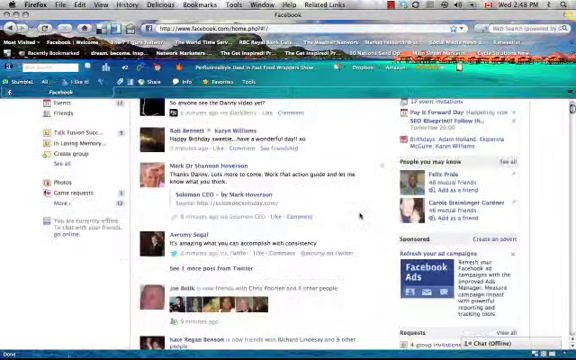
scroll("down", 3)
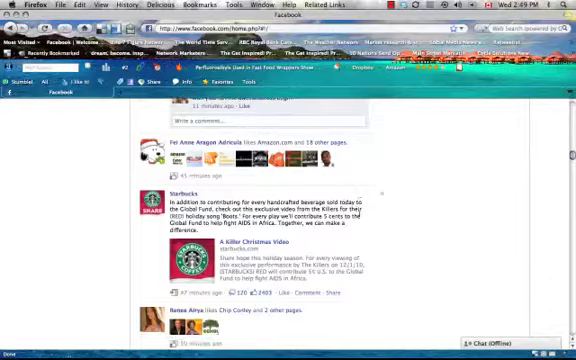
scroll("down", 3)
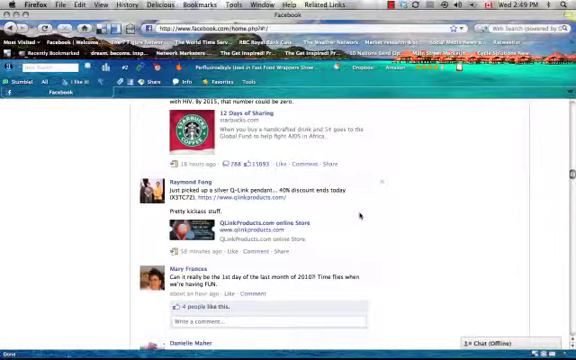
scroll("down", 3)
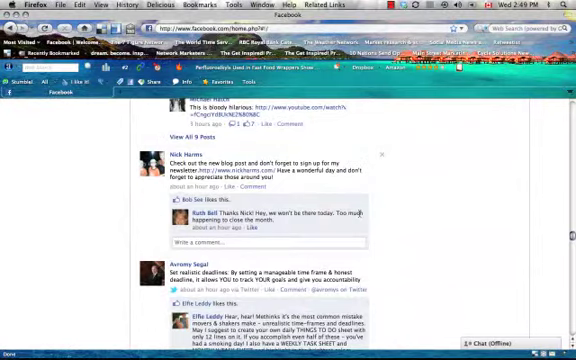
Step: Scroll further down the feed until the Daily Capricorn Horoscope post appears
scroll("down", 3)
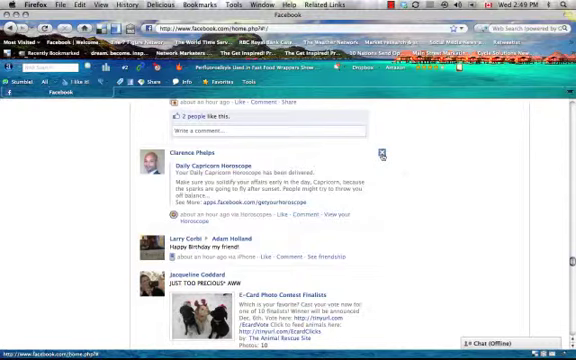
Step: Hide all posts from the horoscope app via the post's hide menu, showing the removal notice
left_click(380, 152)
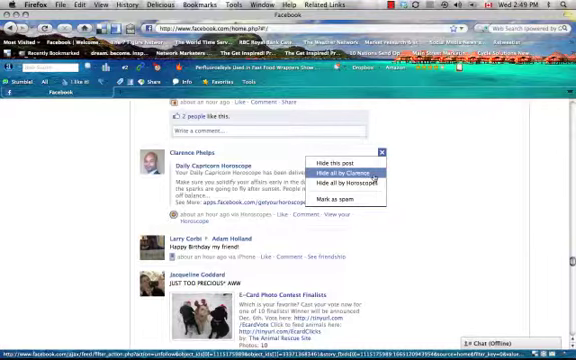
left_click(348, 184)
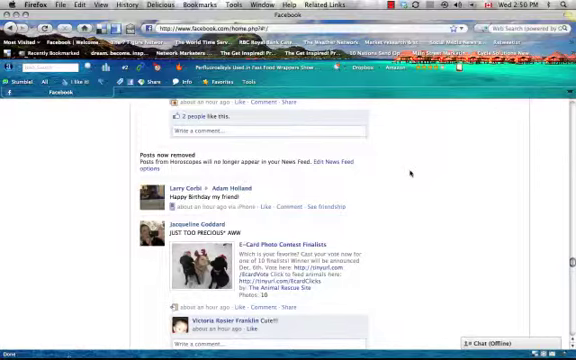
Step: Scroll back up to the top of the News Feed showing the most recent posts
scroll("up", 3)
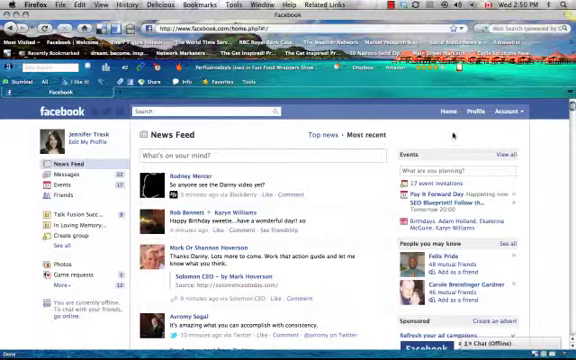